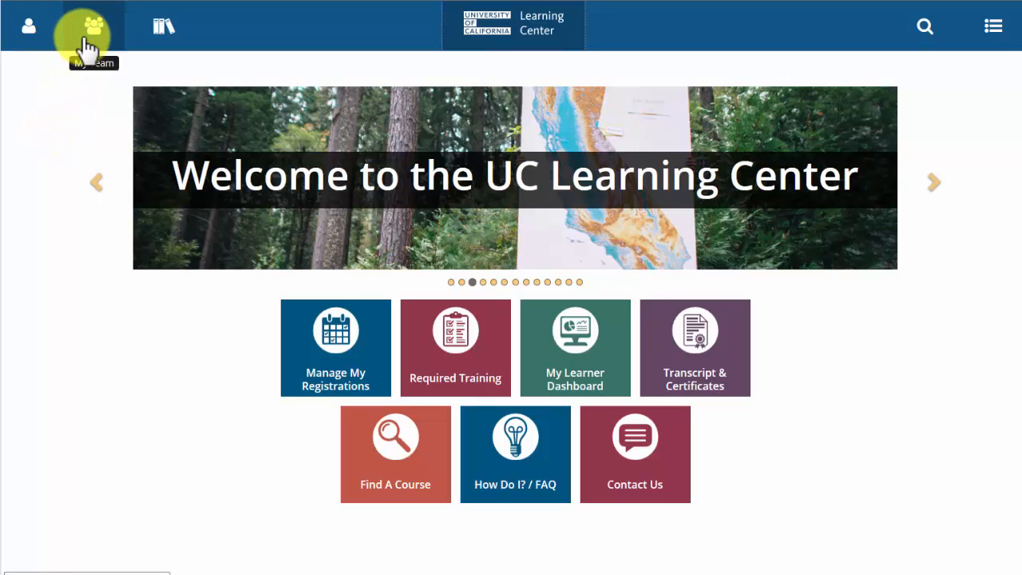
- Navigate from My Team to the Manager Dashboard showing the Exception Report
left_click(93, 25)
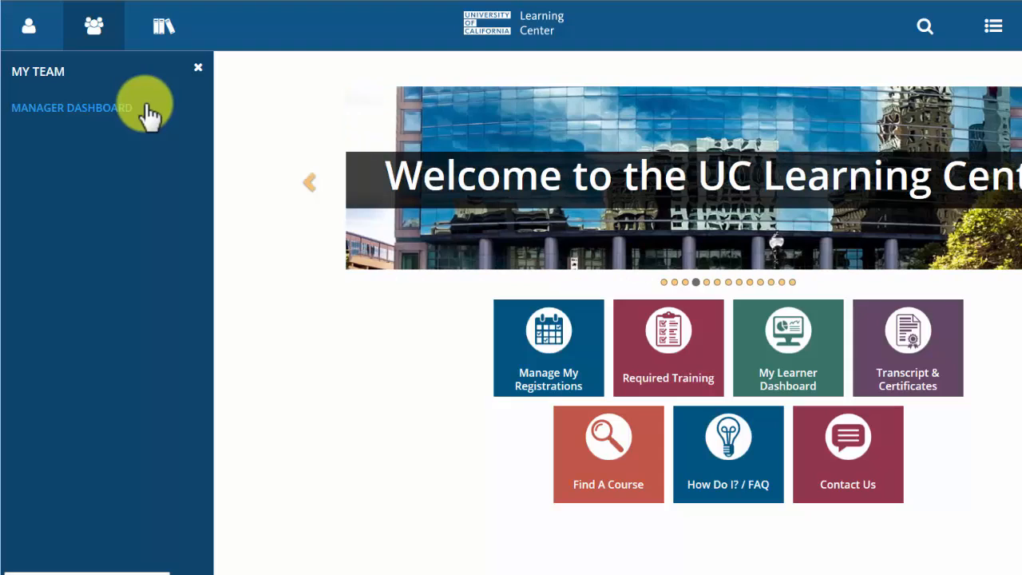
left_click(70, 107)
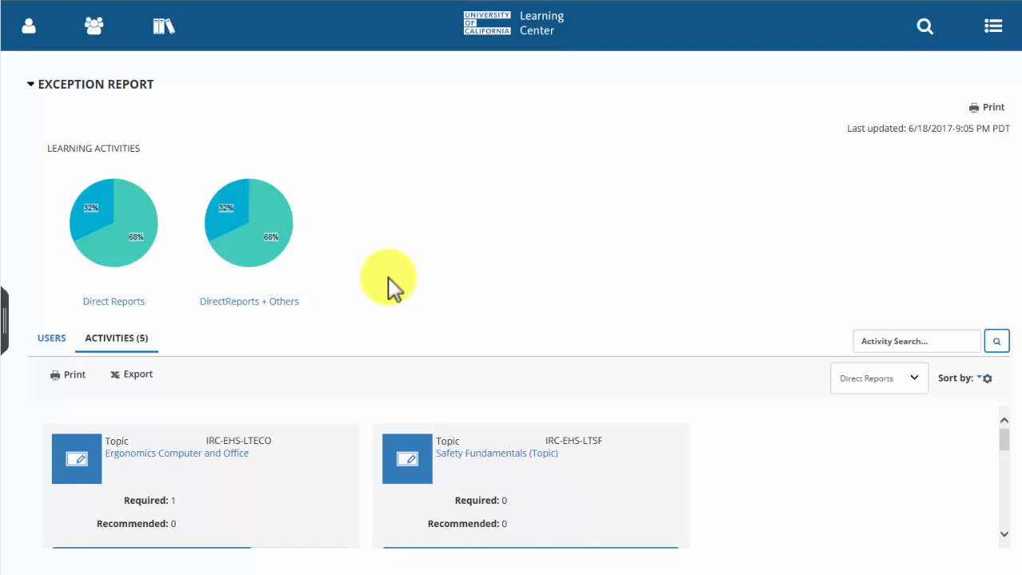
mouse_move(113, 300)
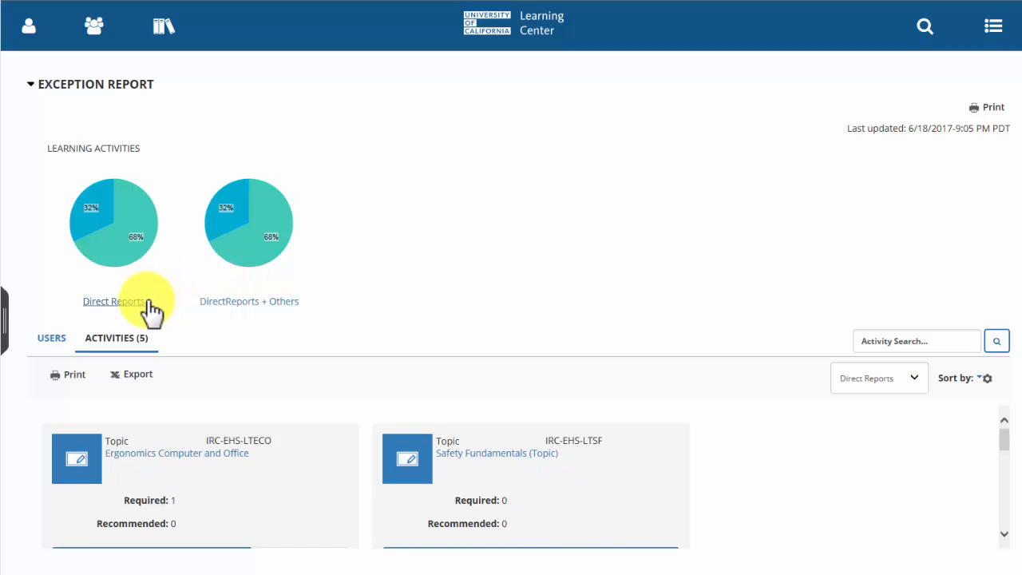
- Filter the Exception Report to Direct Reports and show the Users list with counts
left_click(51, 339)
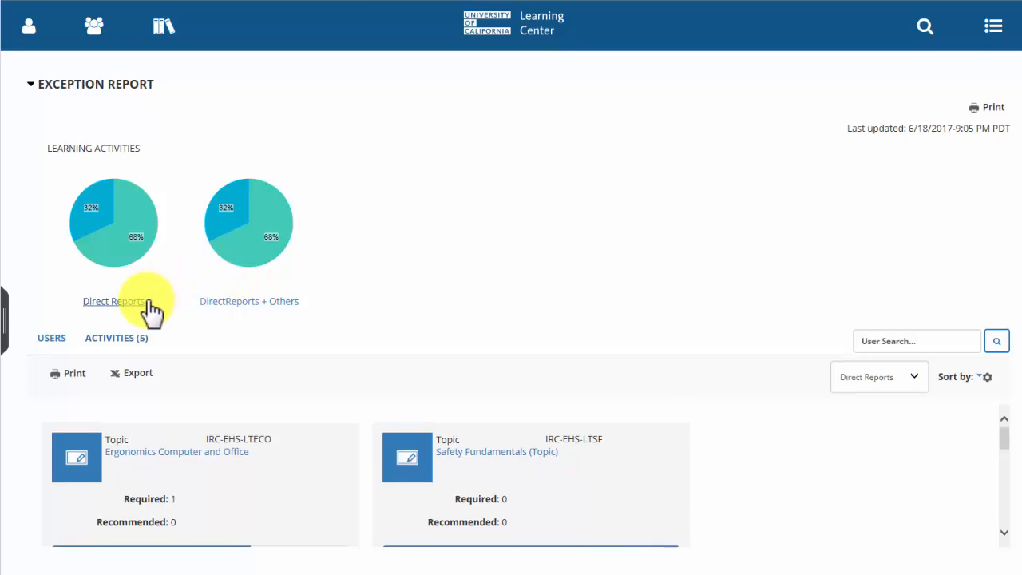
left_click(51, 337)
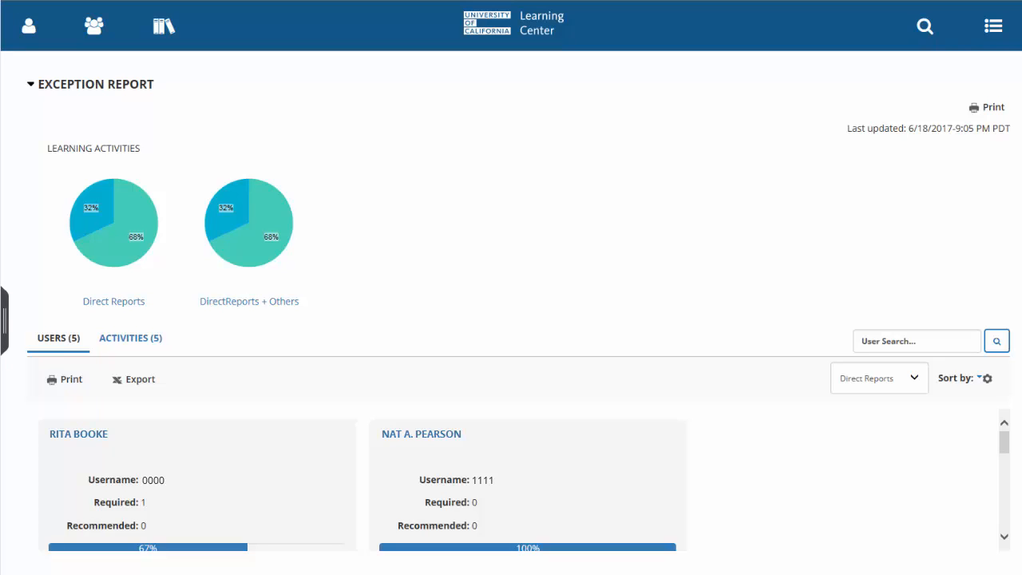
left_click(57, 337)
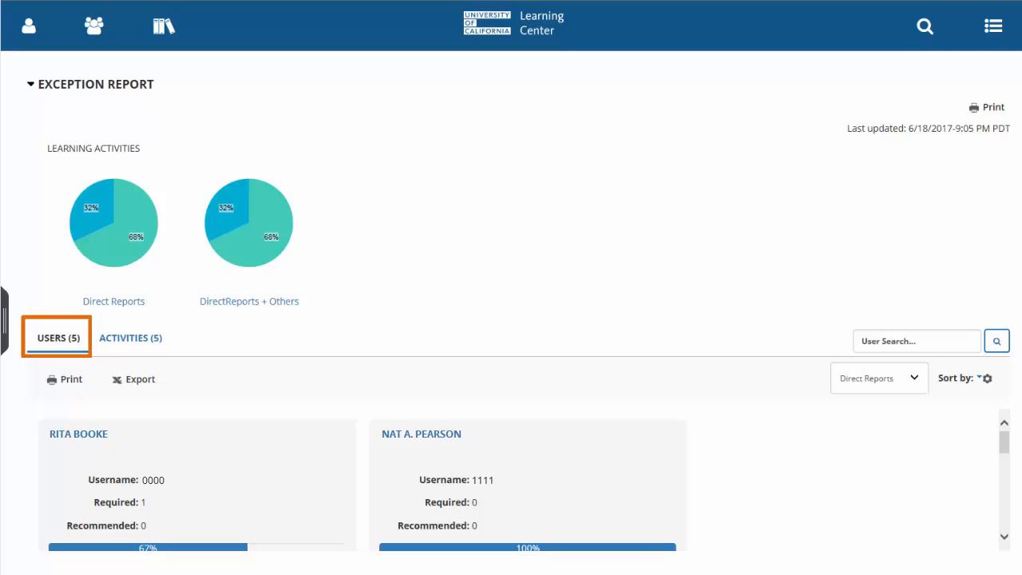
left_click(879, 377)
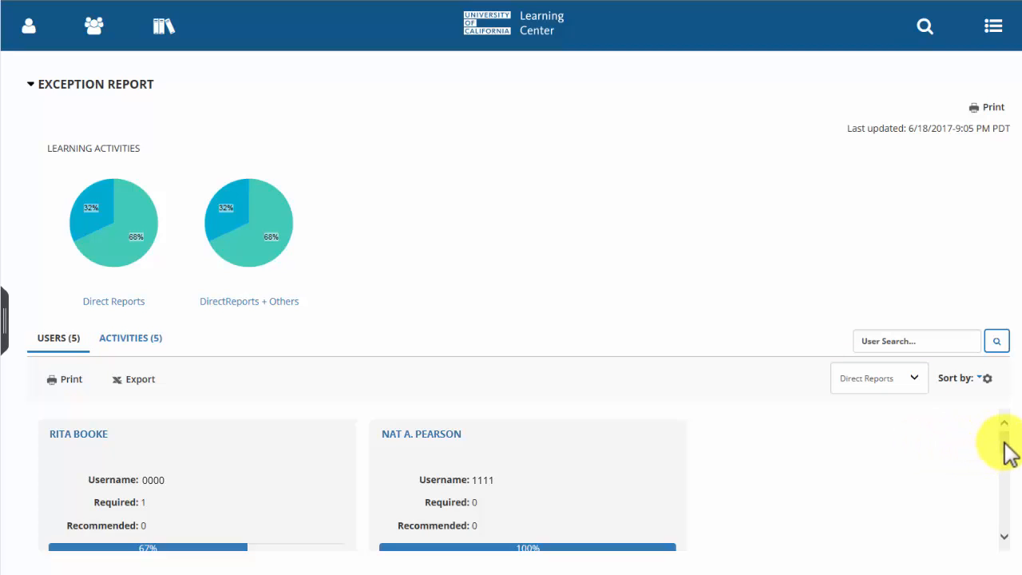
- Open the first direct report's Training Transcript from the Profile options on their card
scroll("down", 3)
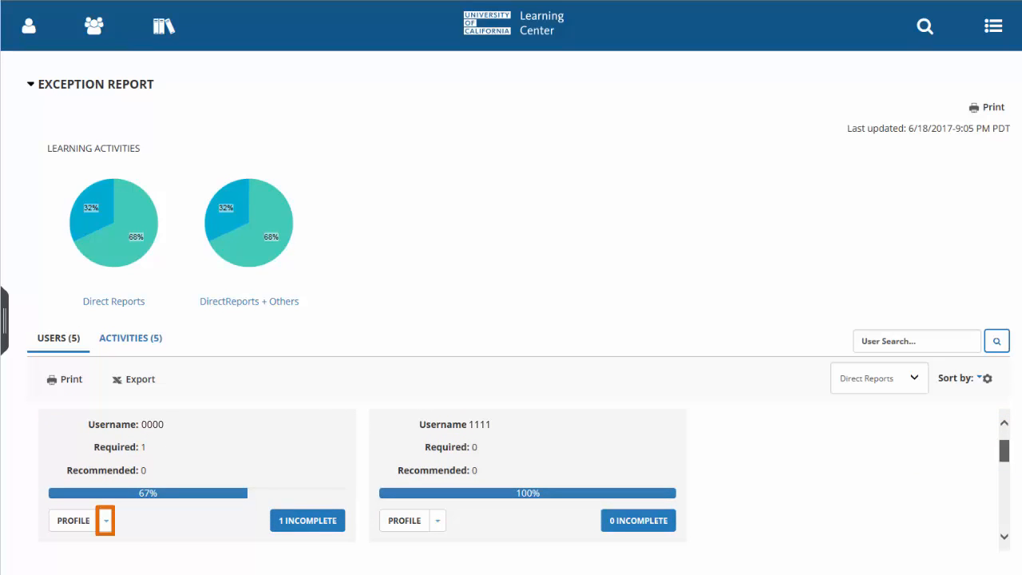
left_click(105, 520)
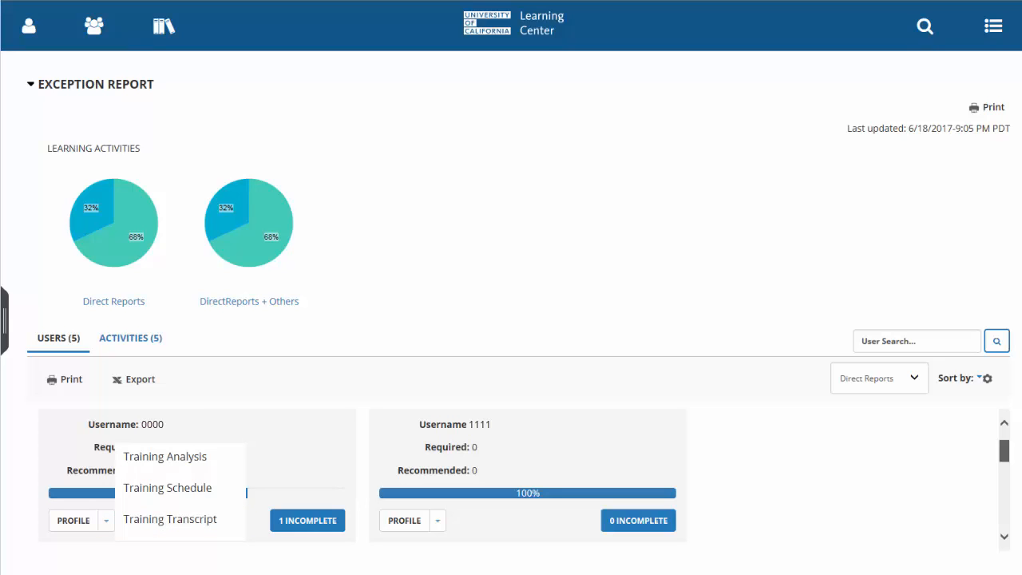
left_click(169, 518)
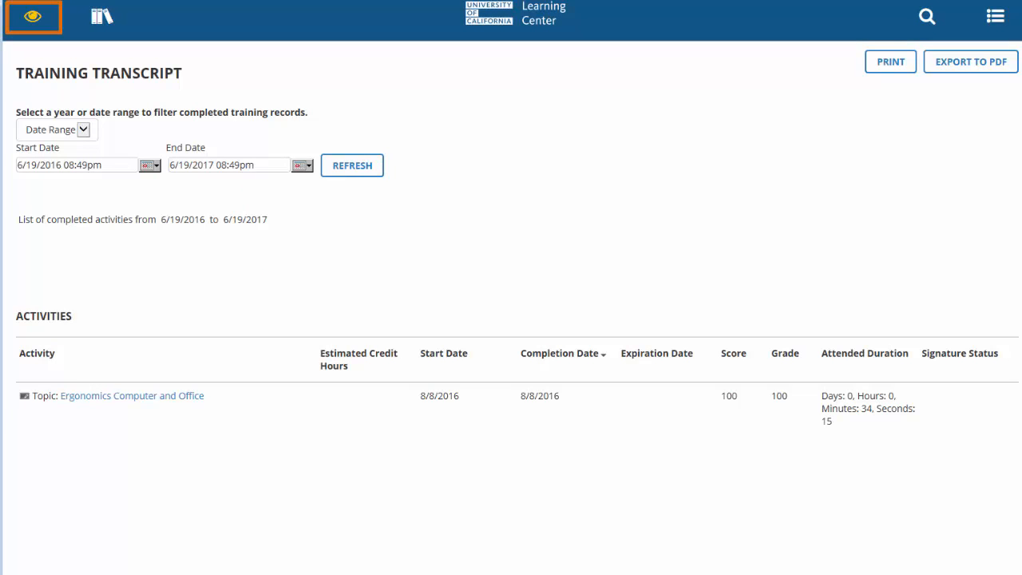
- Reveal the emulated user's side menu with the Exit Emulation option
left_click(32, 16)
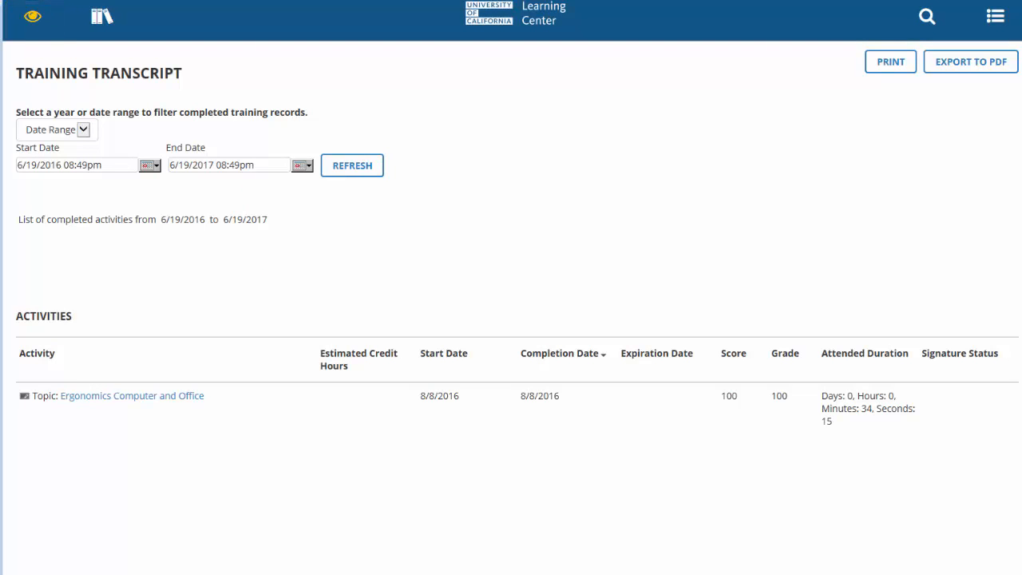
left_click(32, 16)
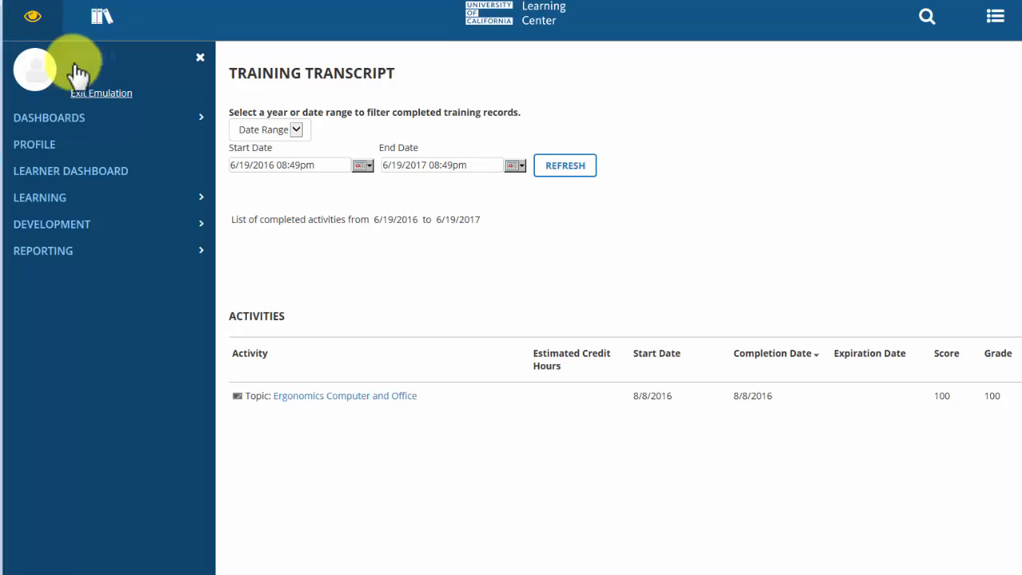